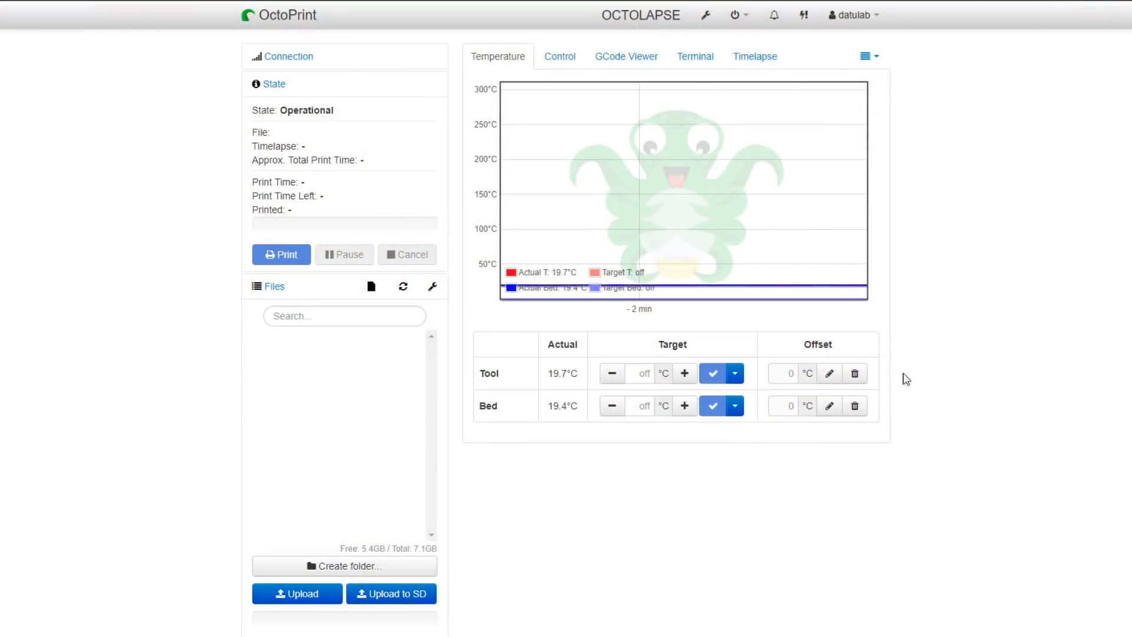
Step: Go through the Control tab to the Terminal tab
left_click(559, 57)
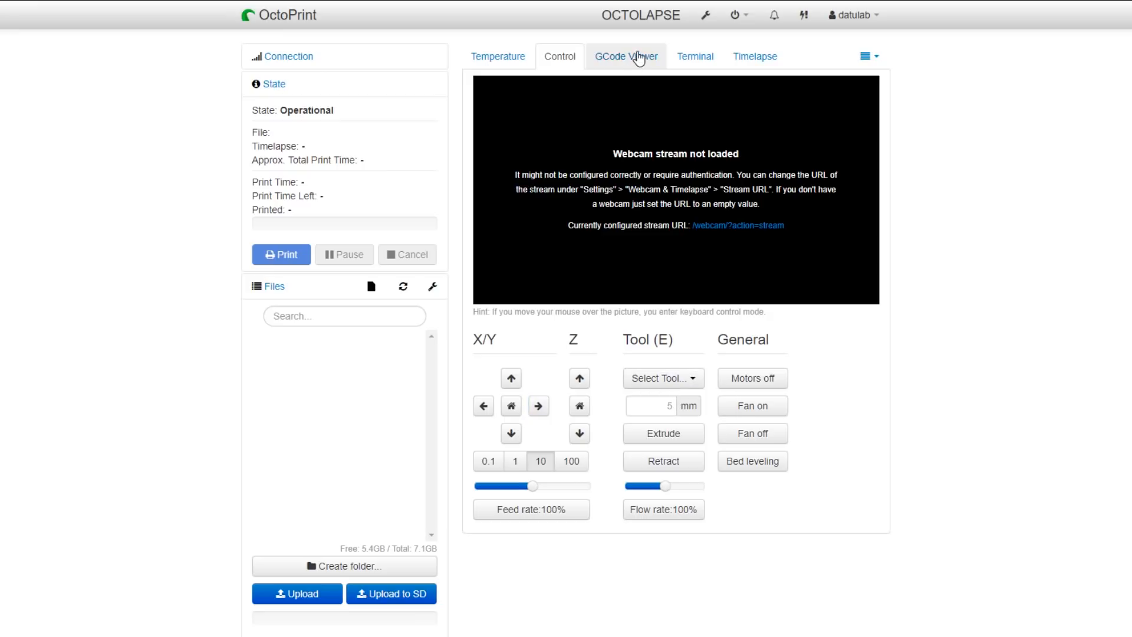
left_click(694, 56)
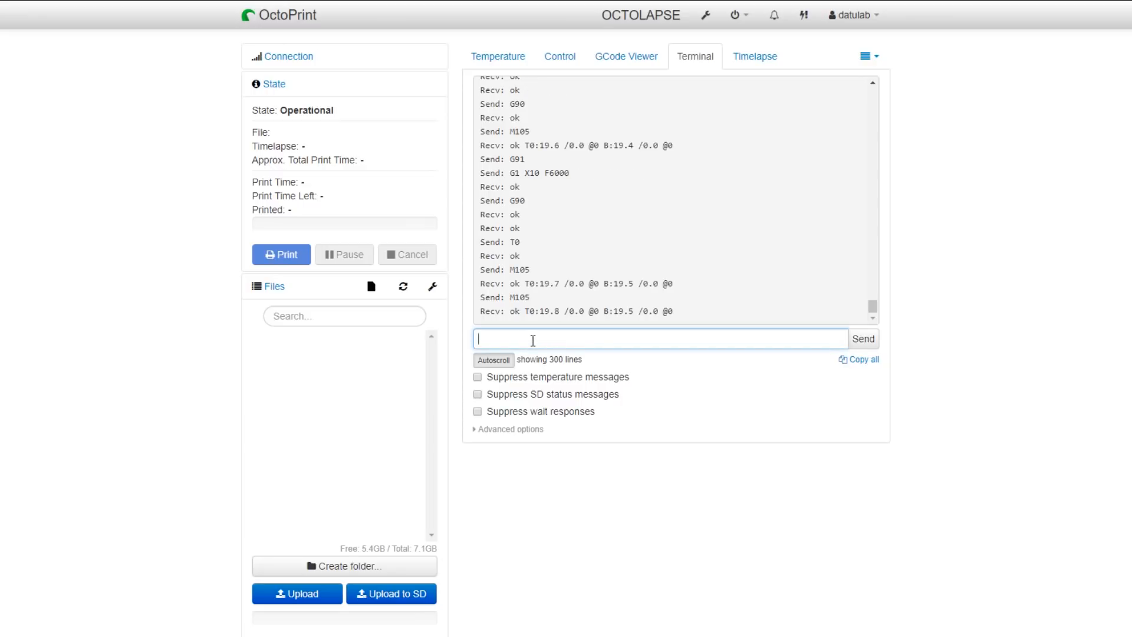
Step: Send the M280 S8.4 command from the terminal
type("M")
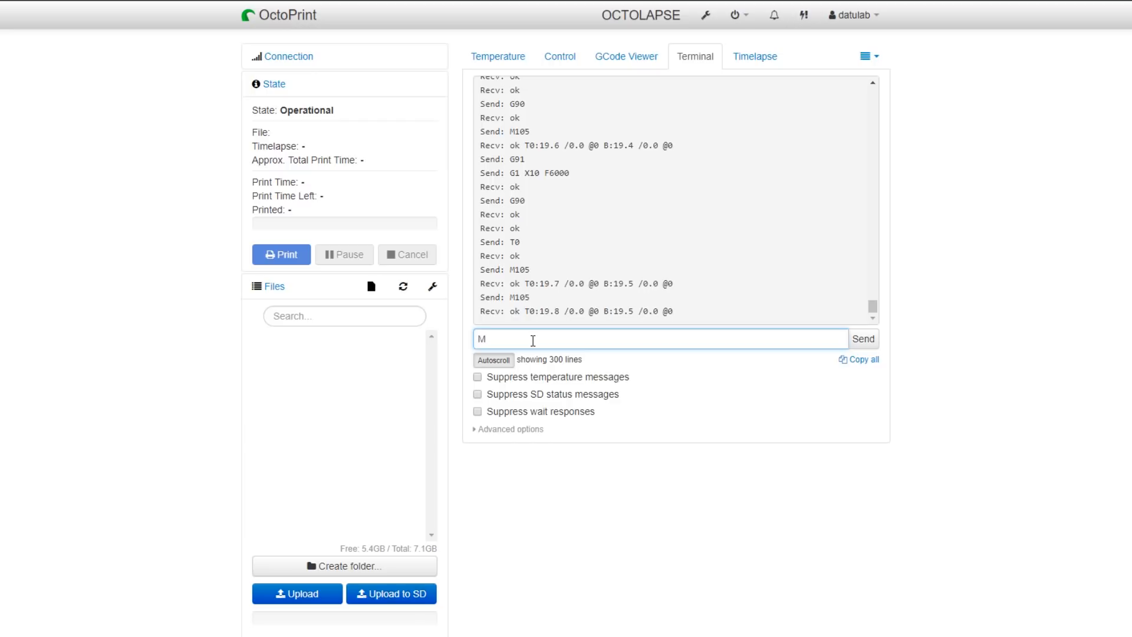
type("280")
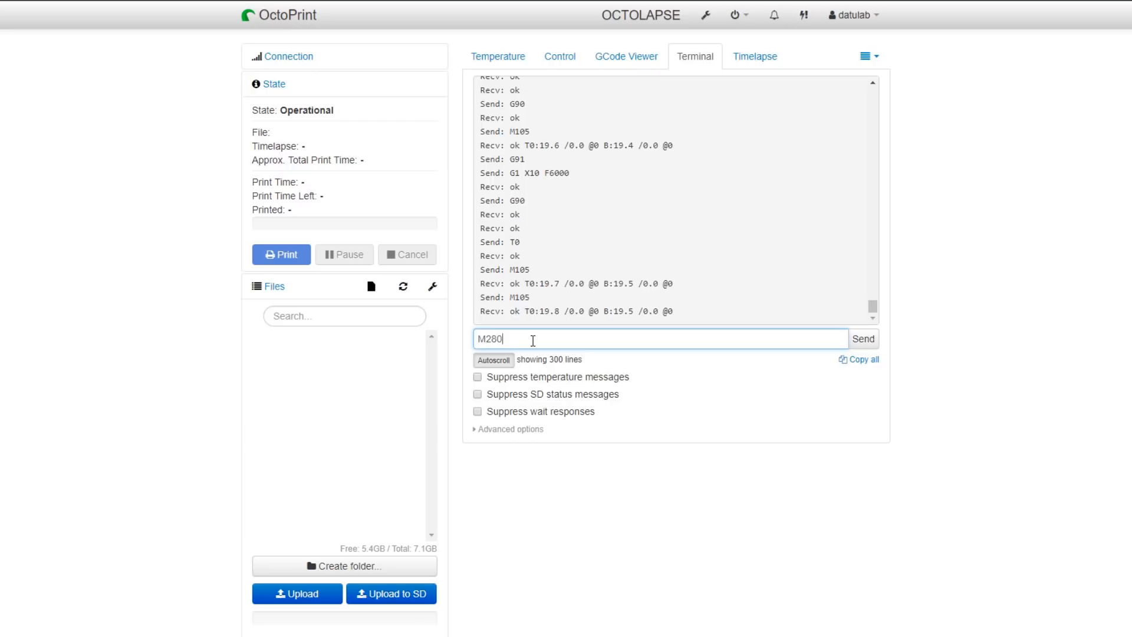
type("S")
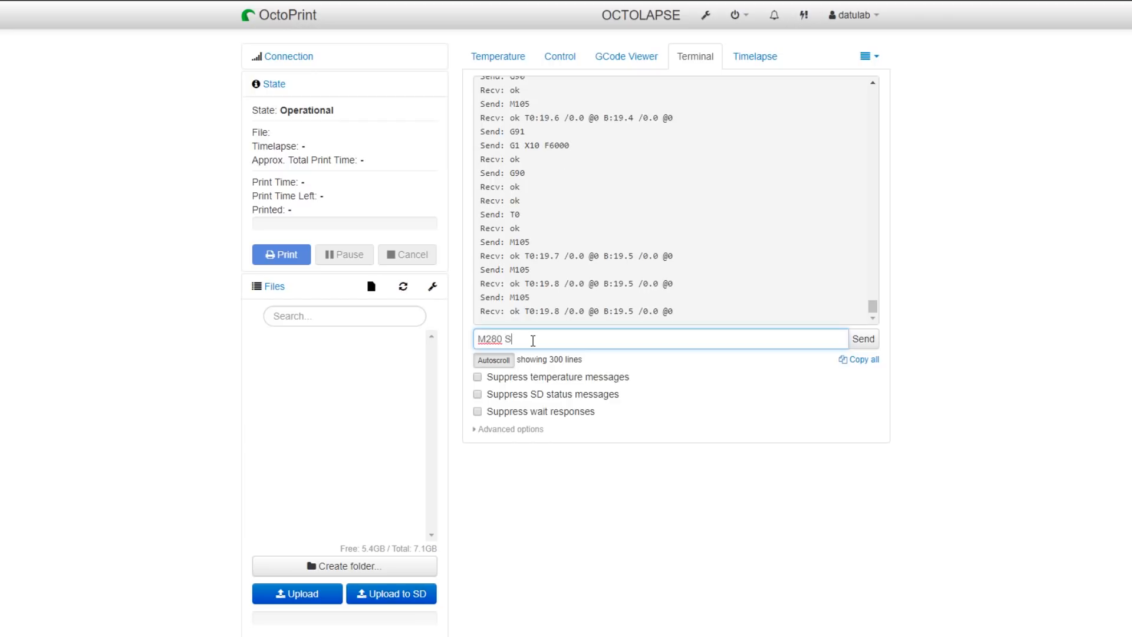
type("8.4")
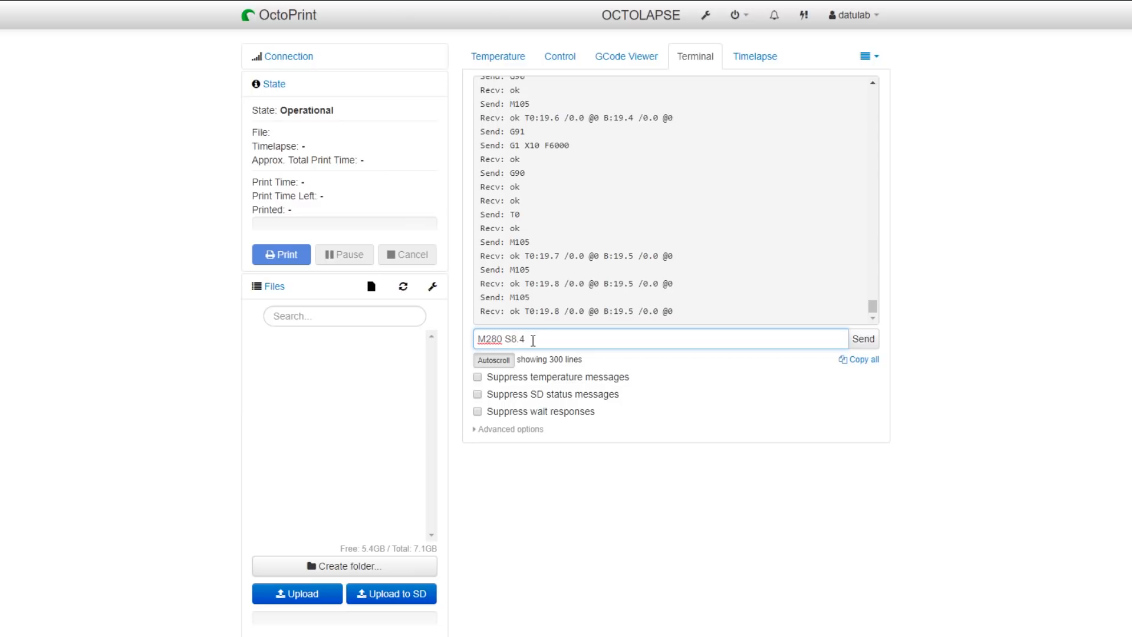
left_click(863, 338)
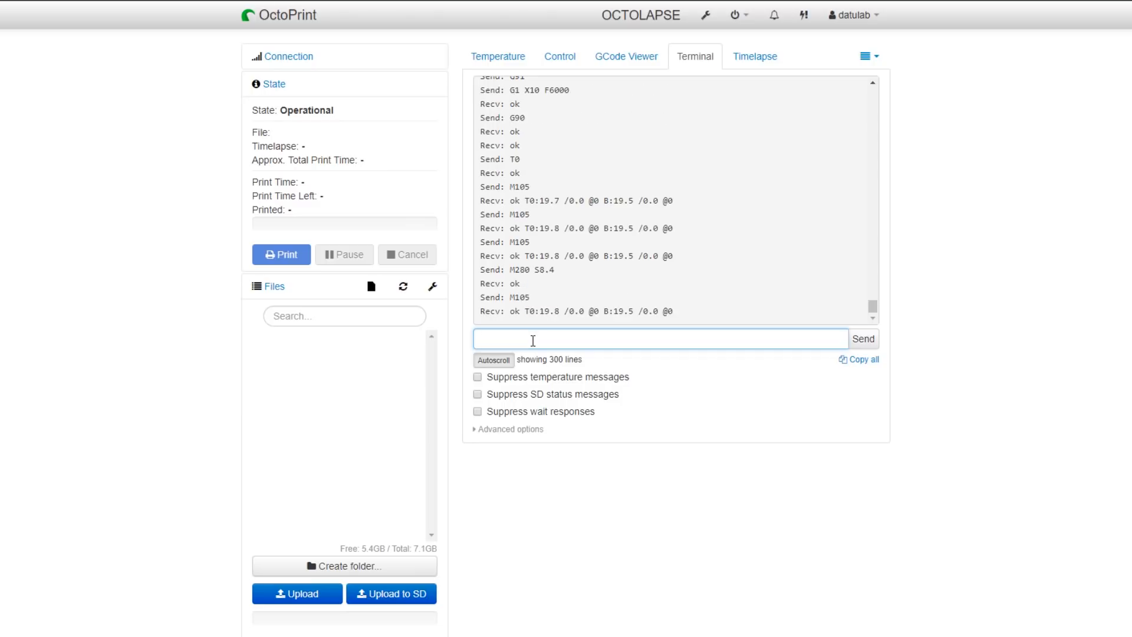
mouse_move(409, 181)
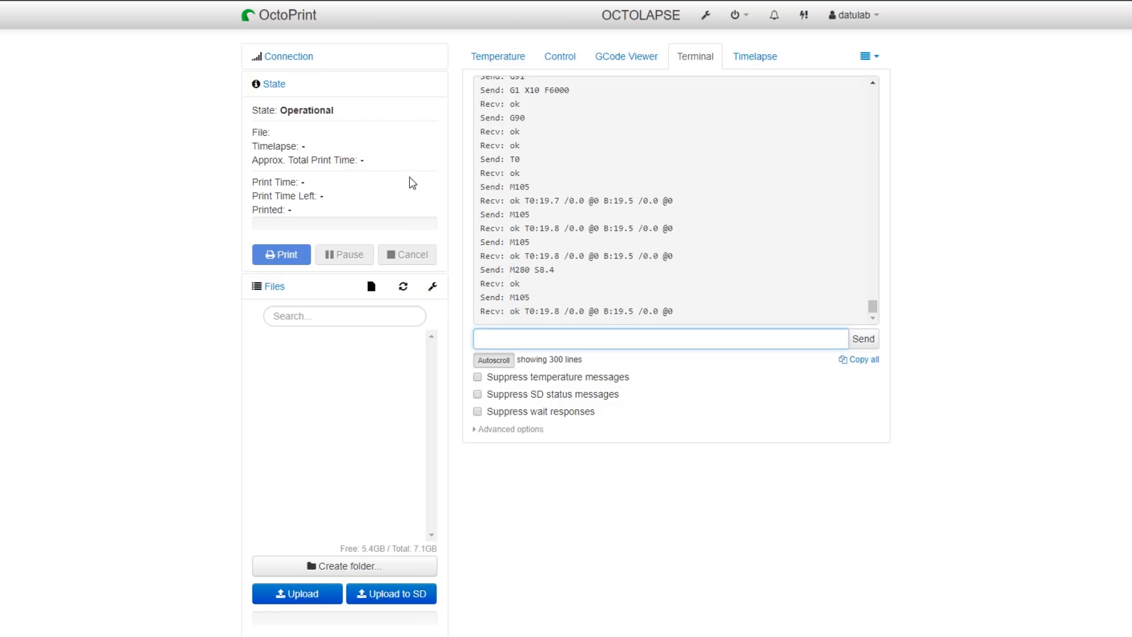
Step: Browse the Timelapse and GCode Viewer tabs, then set the tool target to Set PLA (180°C)
left_click(755, 56)
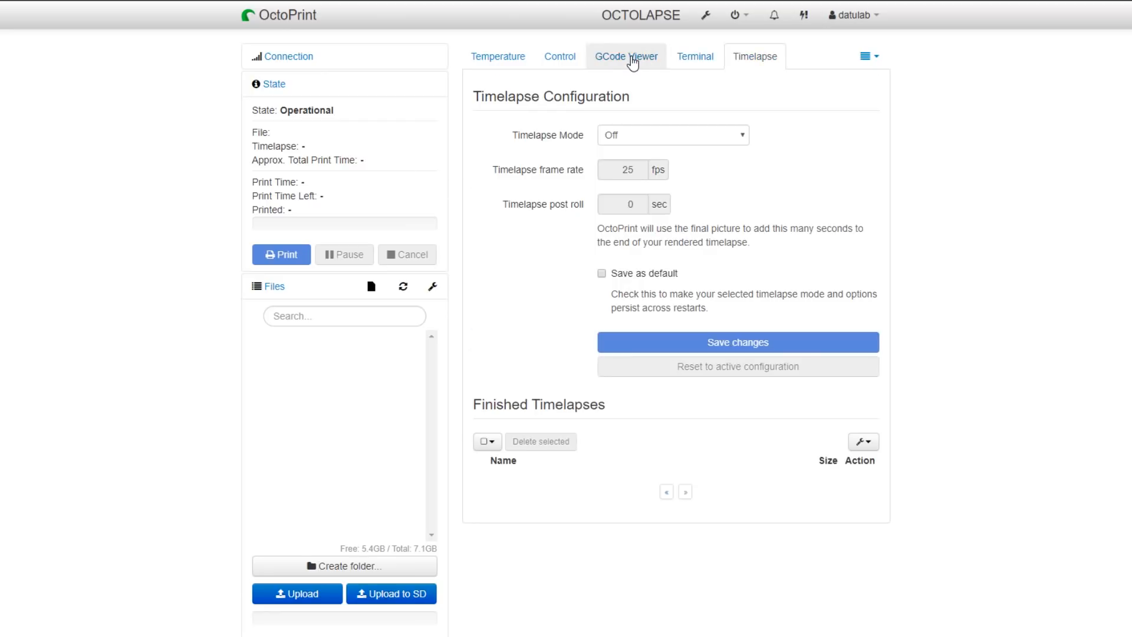
left_click(626, 55)
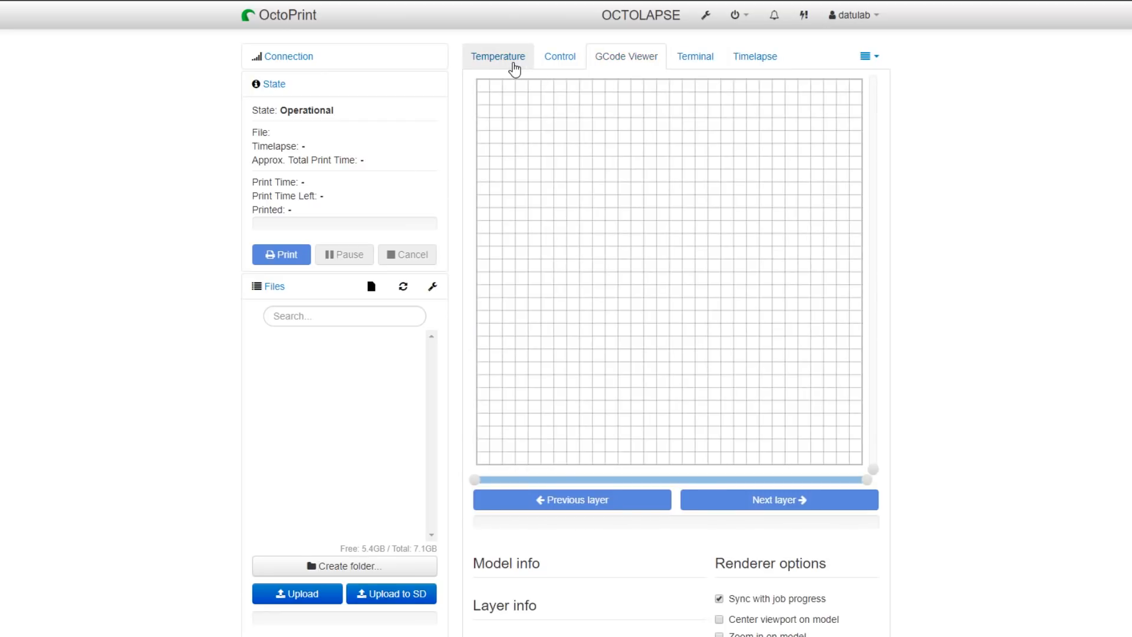
left_click(497, 56)
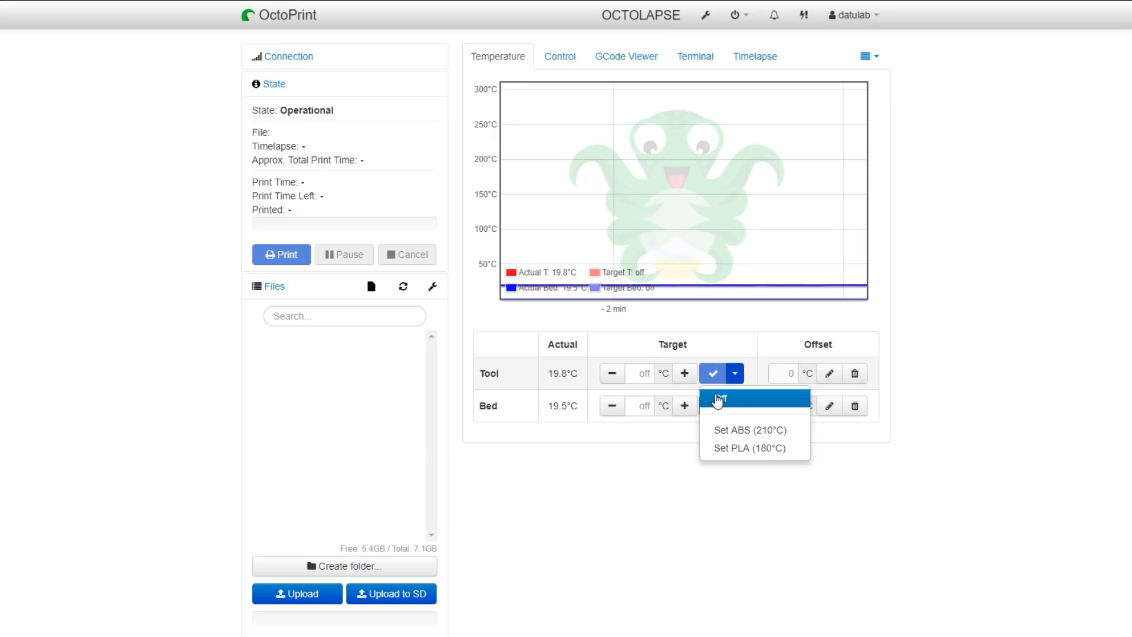
left_click(749, 448)
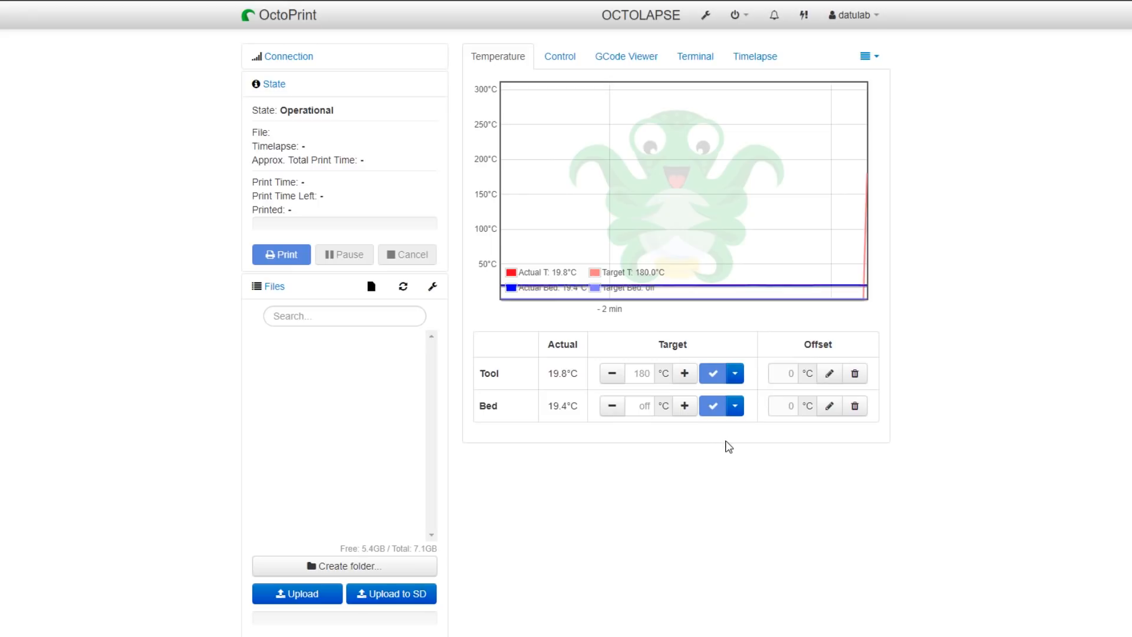
mouse_move(745, 458)
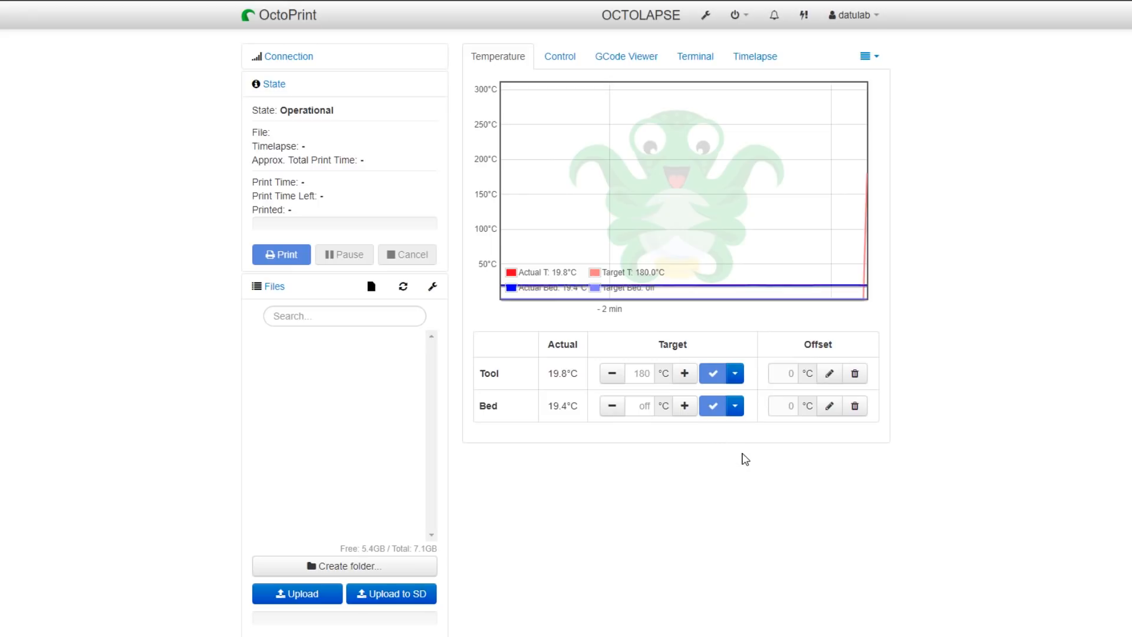